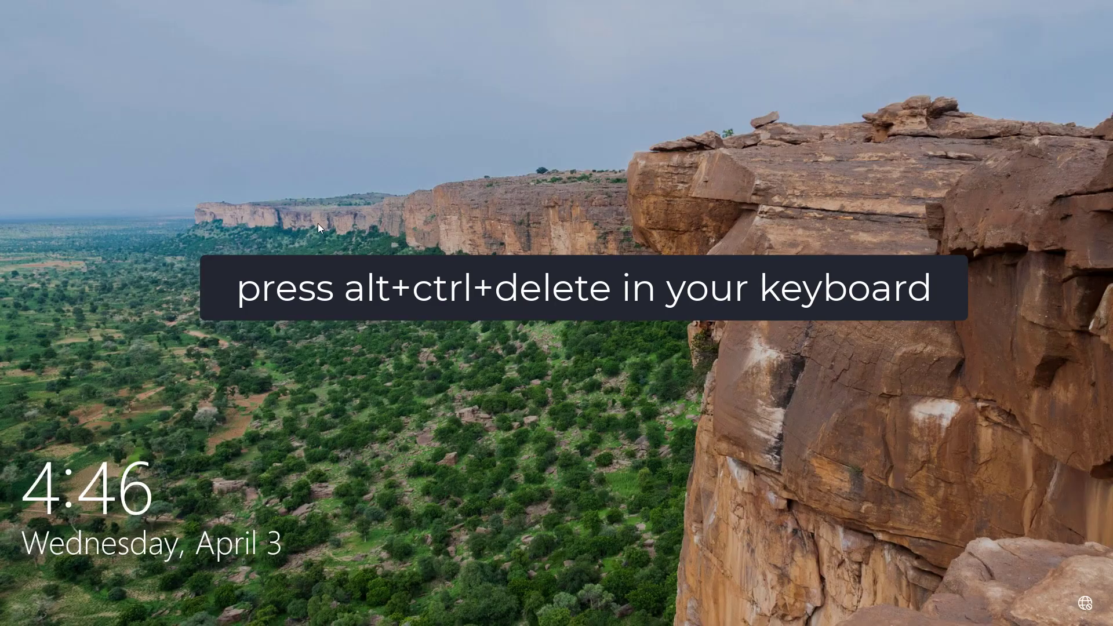
Step: From the sign-in screen's power menu, Shift-restart the PC into recovery options
key("ctrl+alt+delete")
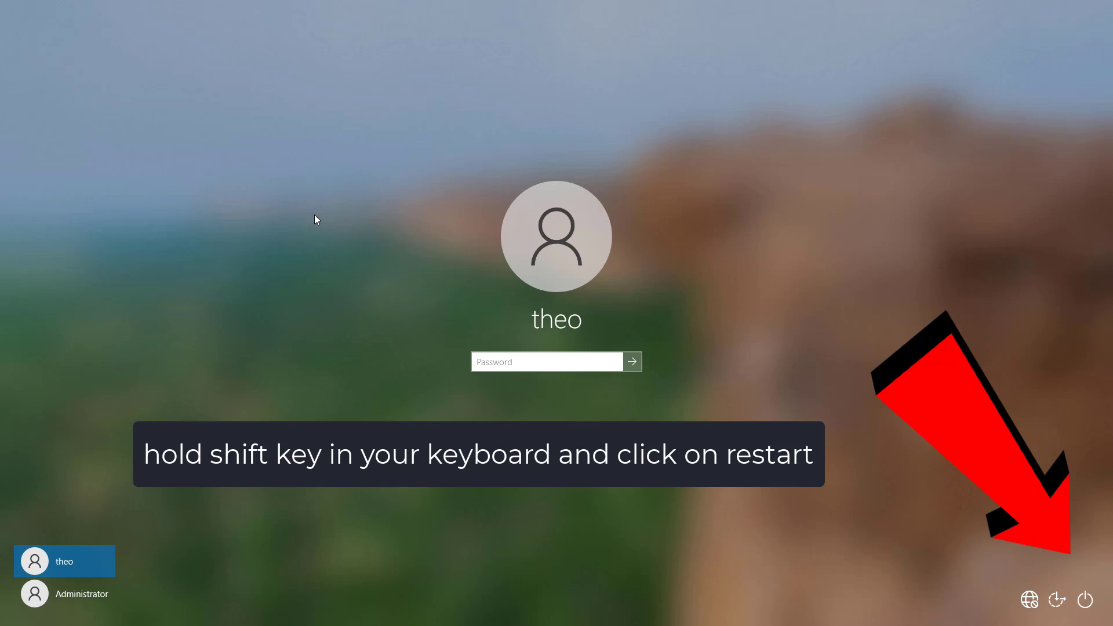
left_click(1085, 598)
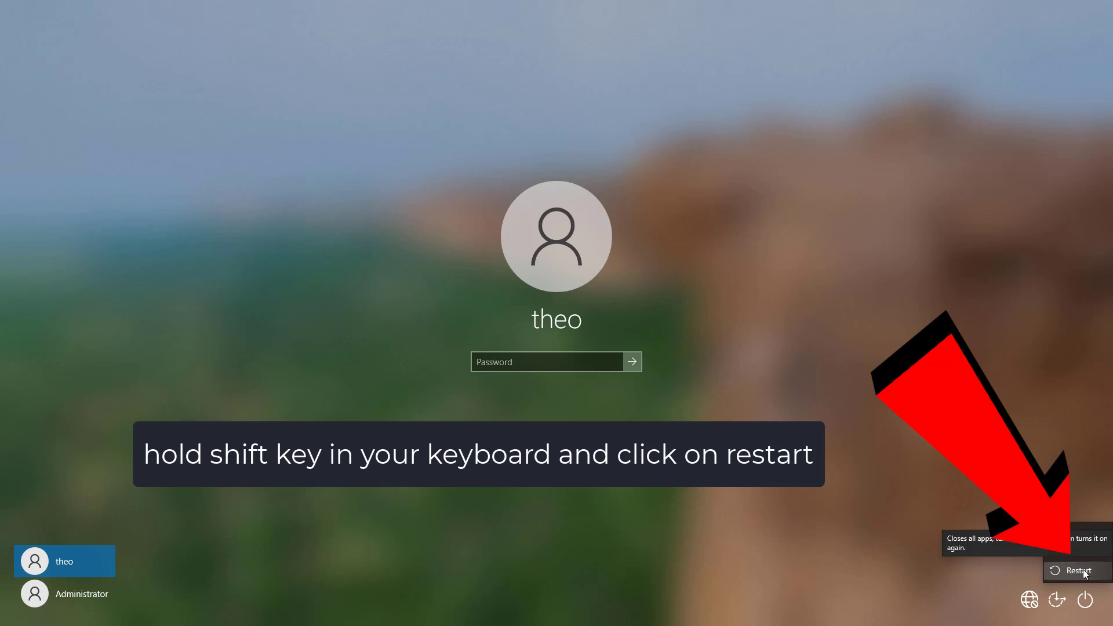
left_click(1078, 570)
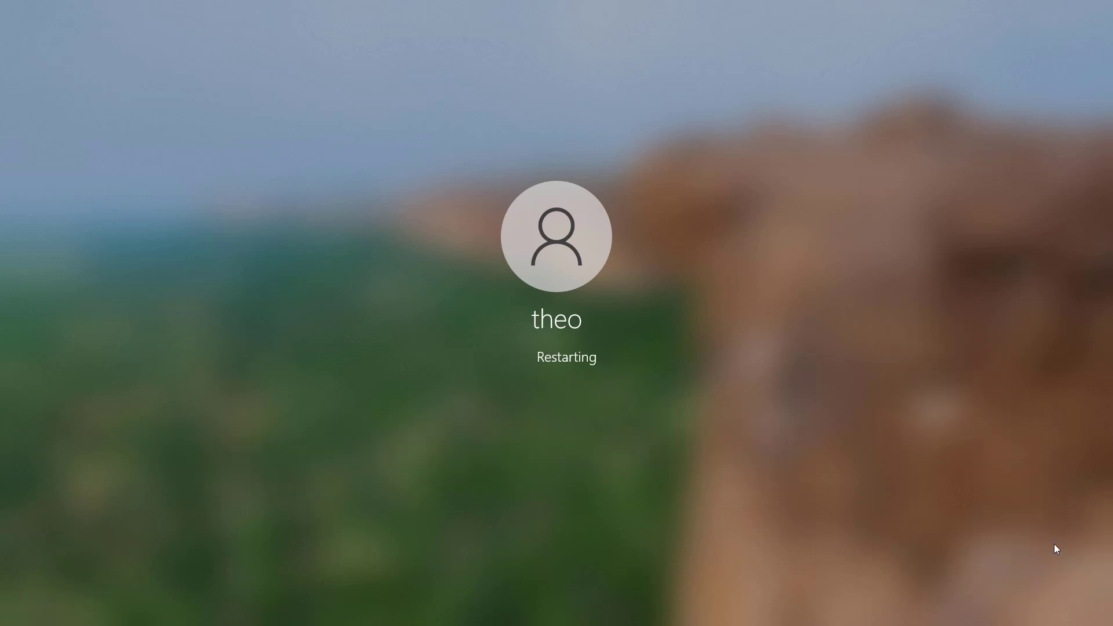
mouse_move(885, 348)
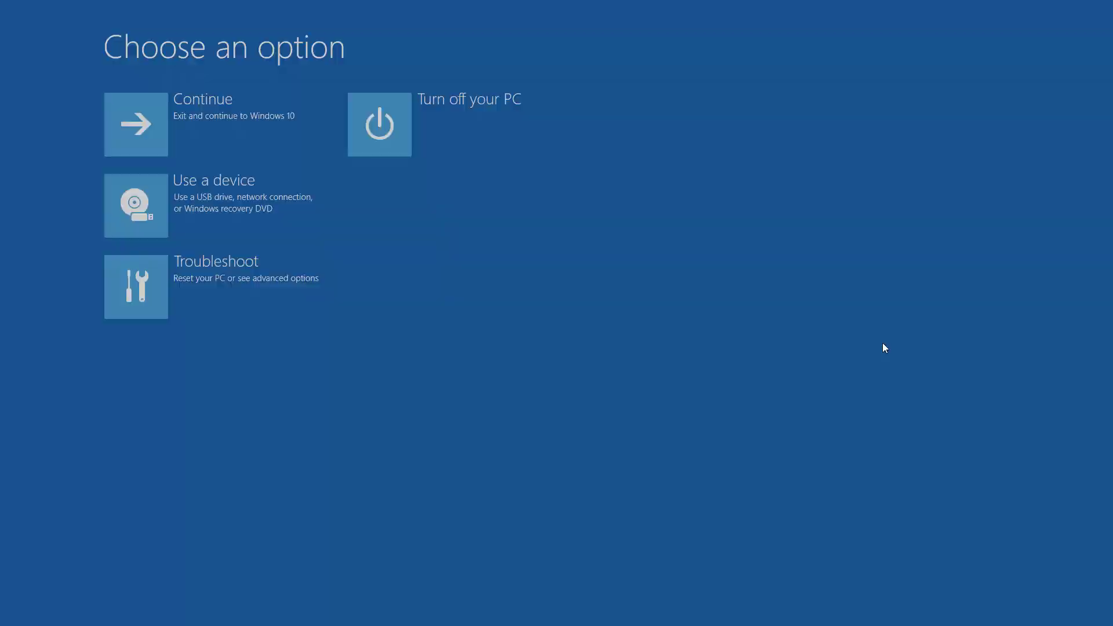
mouse_move(197, 270)
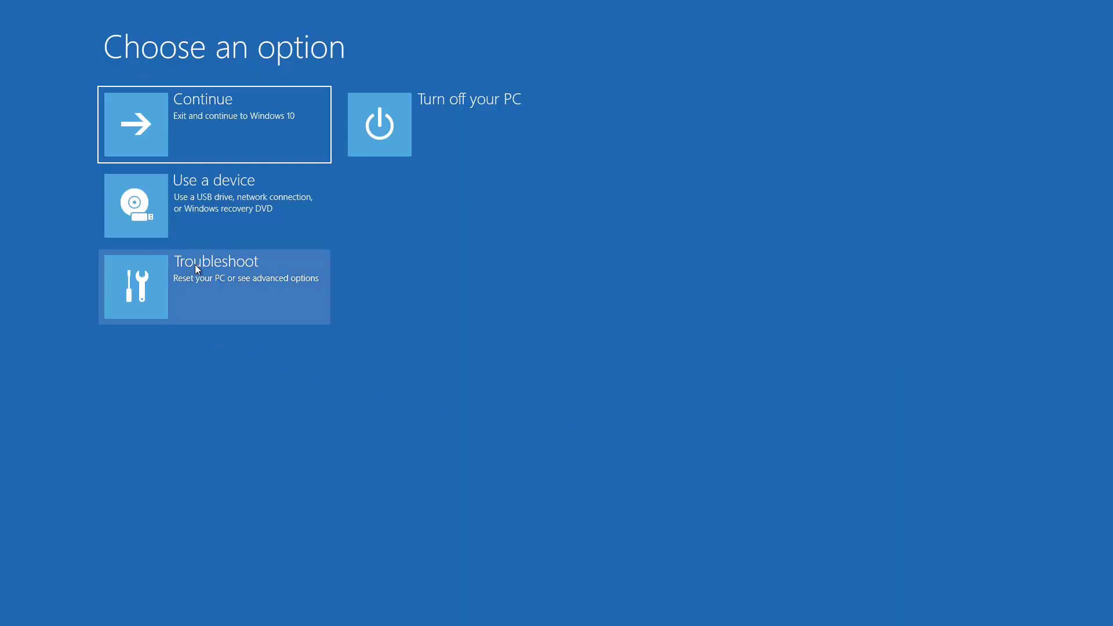
mouse_move(228, 279)
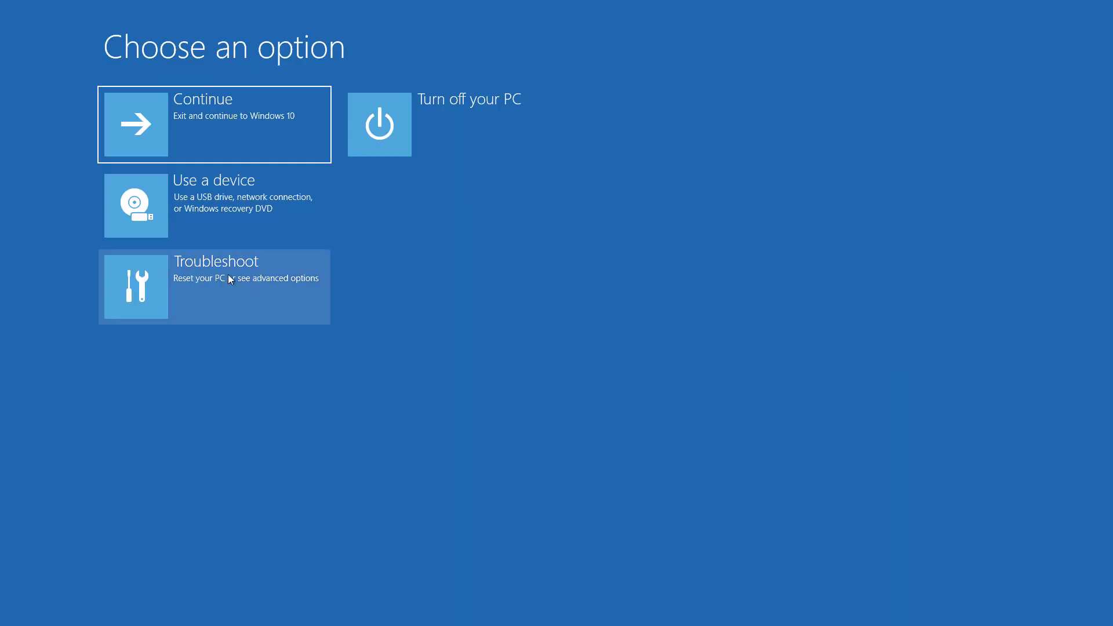
Step: Go through Troubleshoot > Advanced options > Startup Settings and choose Restart
left_click(214, 287)
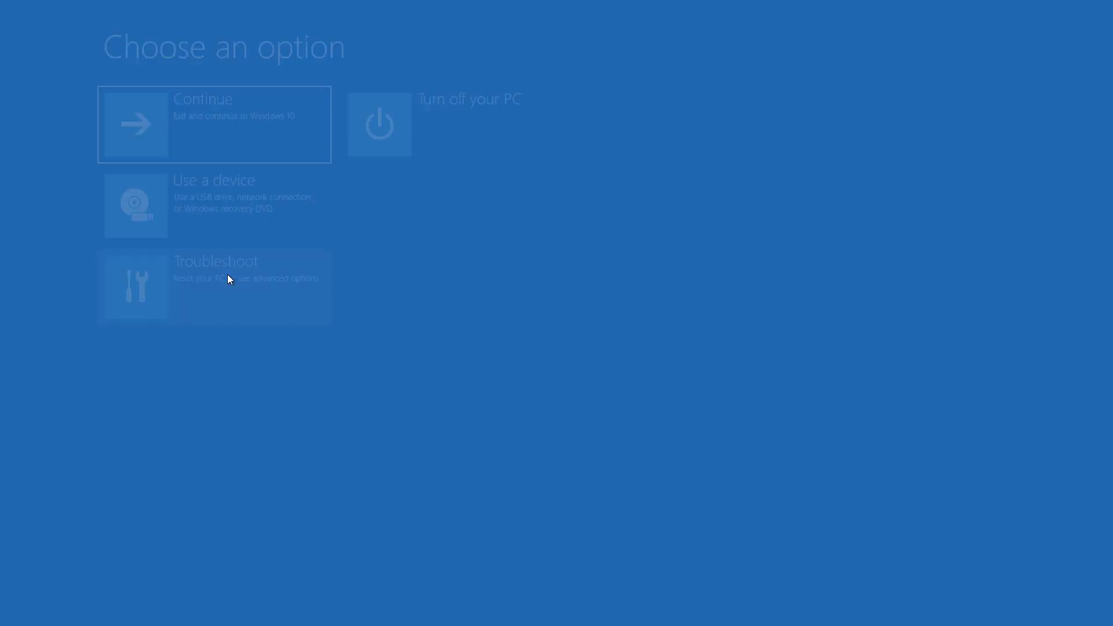
left_click(215, 285)
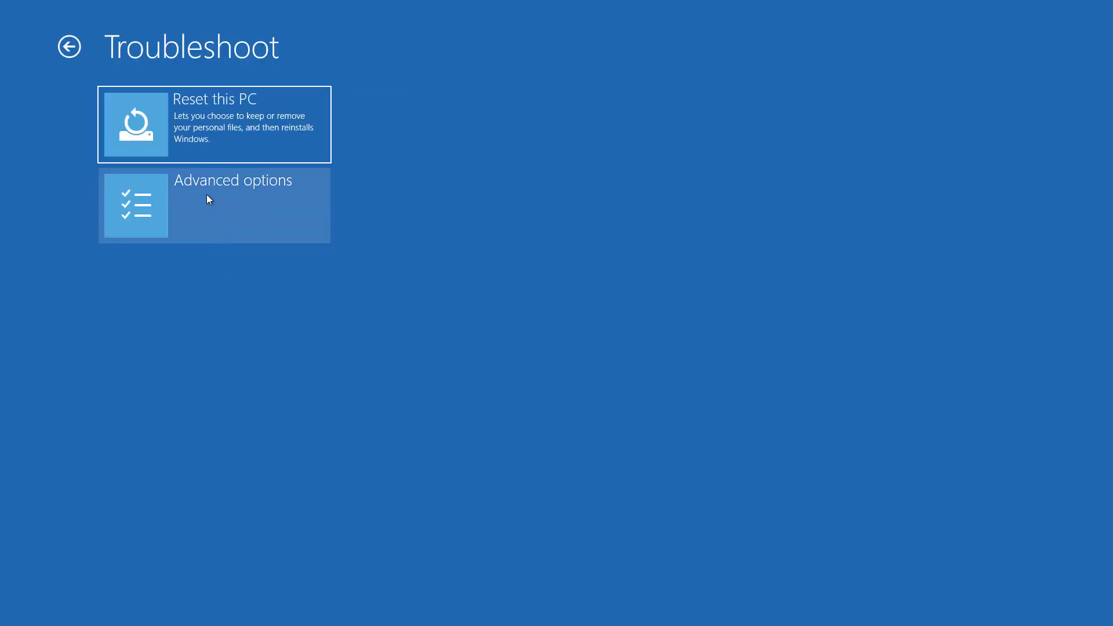
left_click(213, 205)
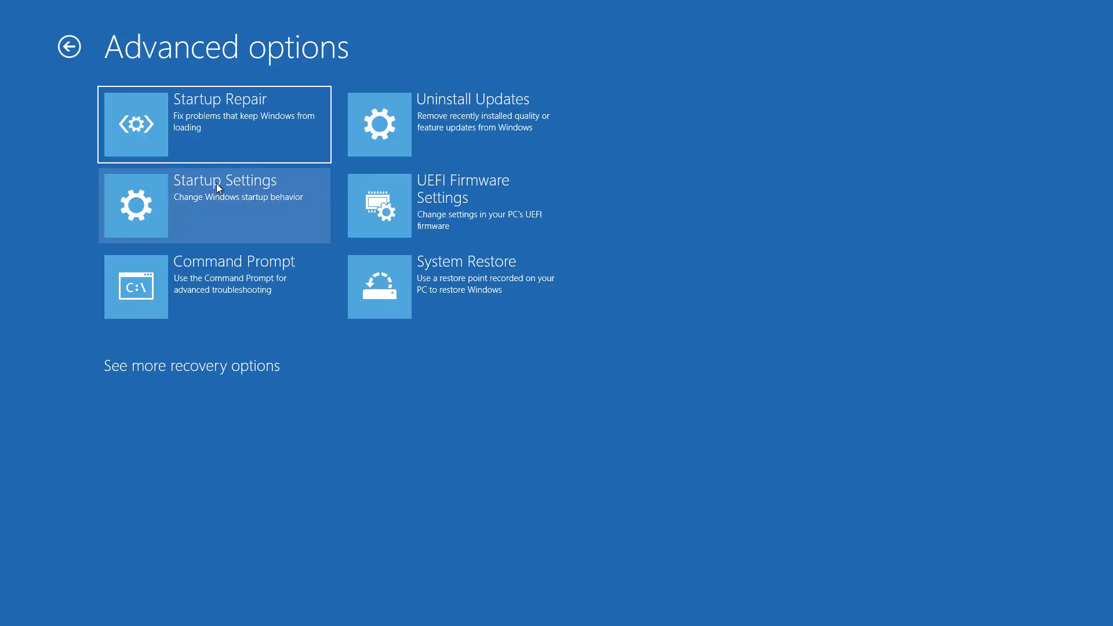
left_click(212, 205)
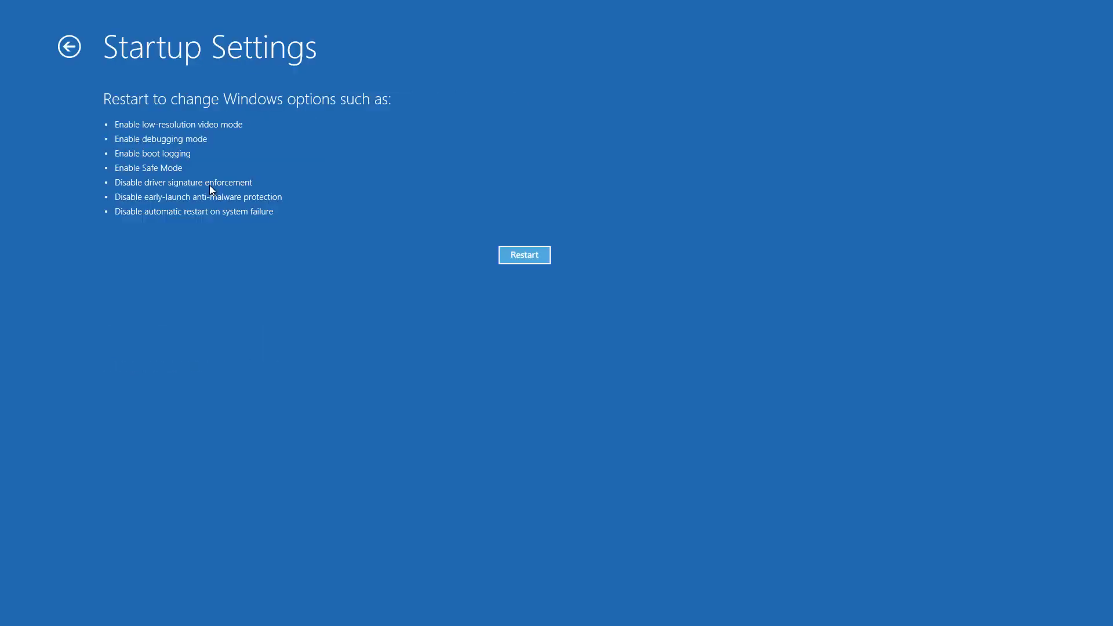
mouse_move(524, 255)
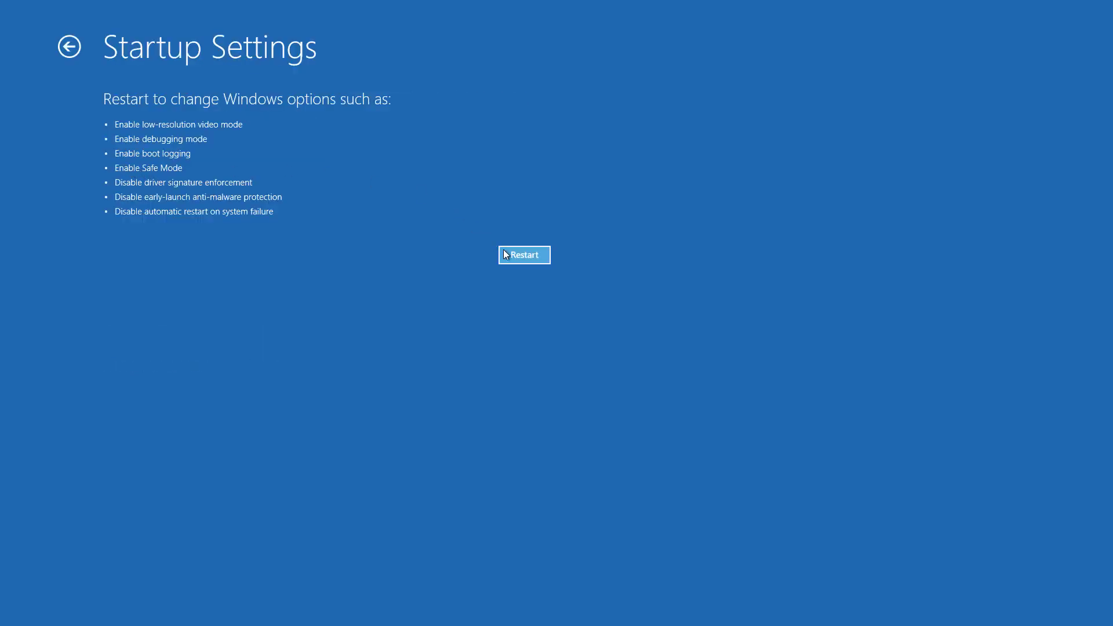
left_click(524, 255)
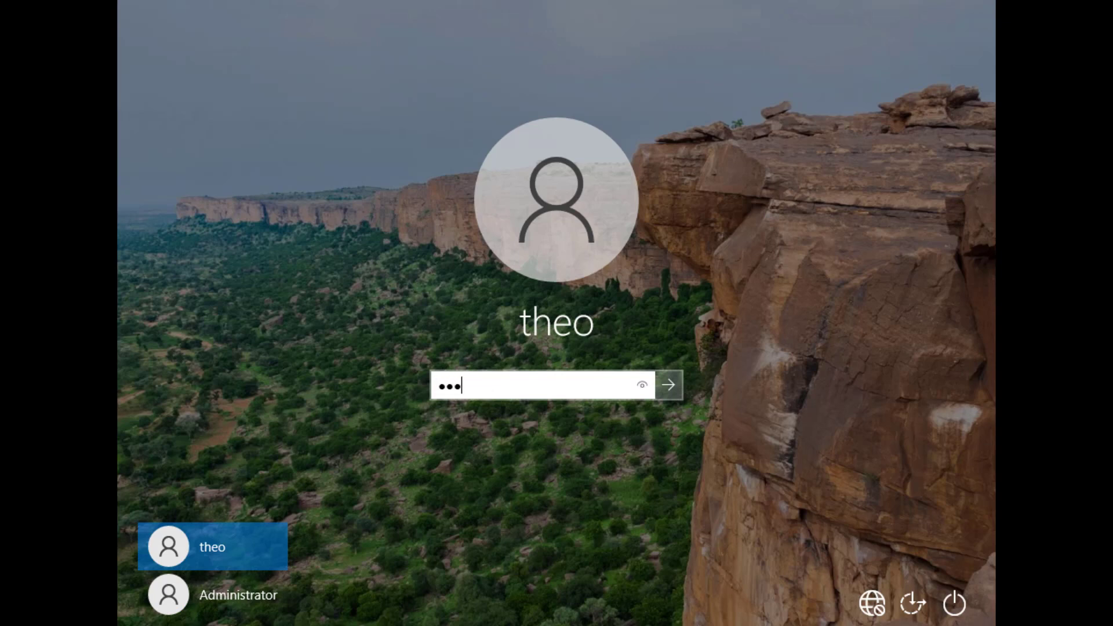
Step: Submit the account password to sign in to the Safe Mode desktop
left_click(666, 385)
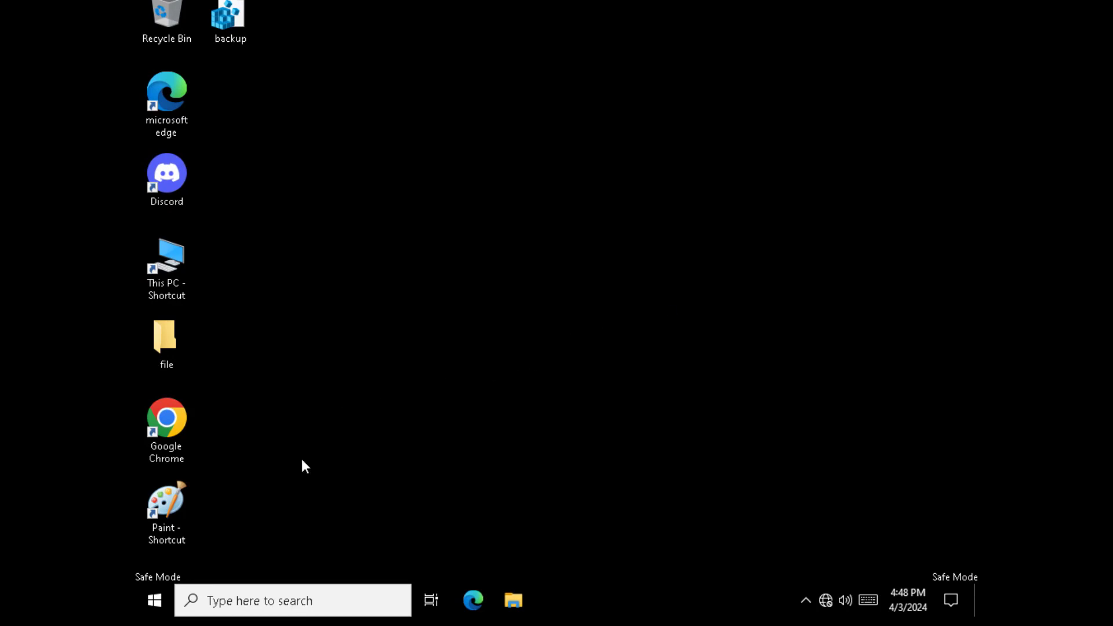
Step: Search the taskbar for 'cmd' and launch Command Prompt as administrator
left_click(291, 600)
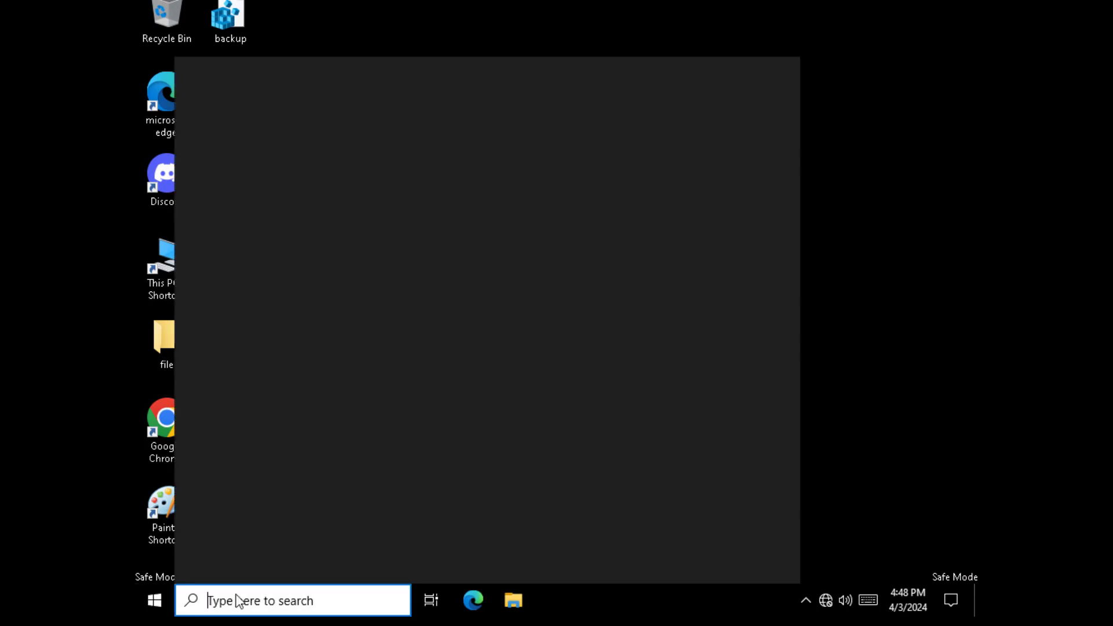
left_click(291, 600)
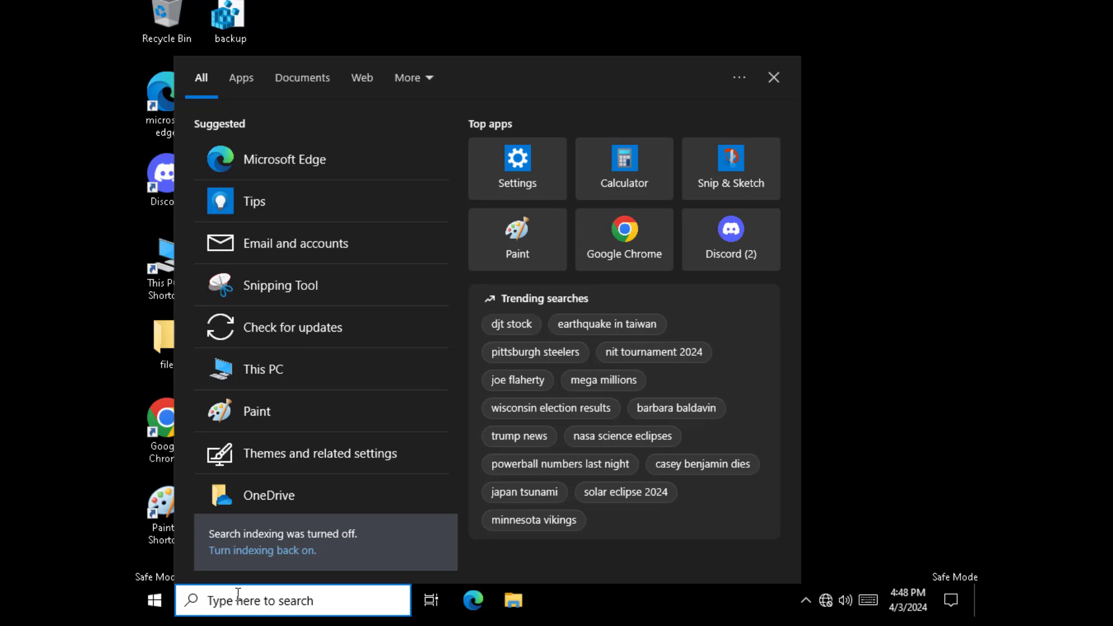
type("cm")
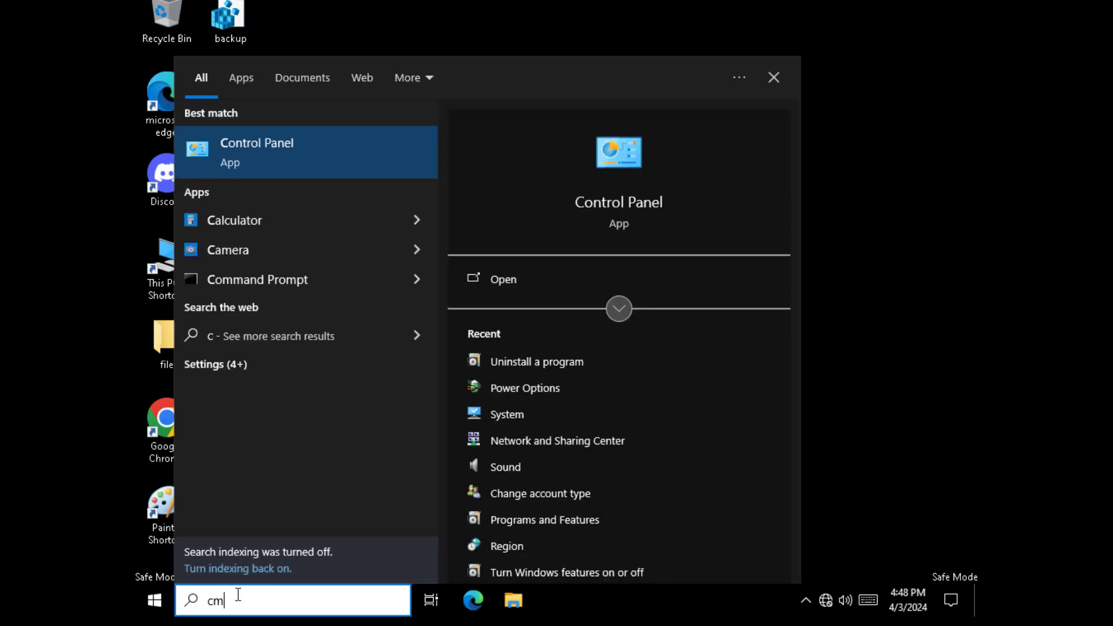
type("d")
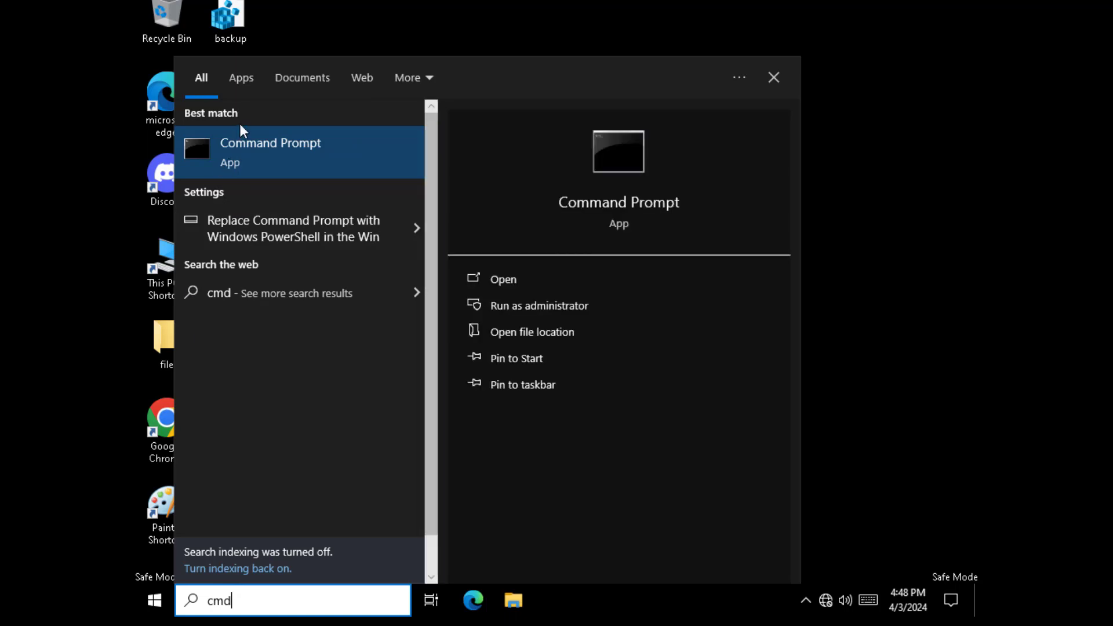
mouse_move(316, 161)
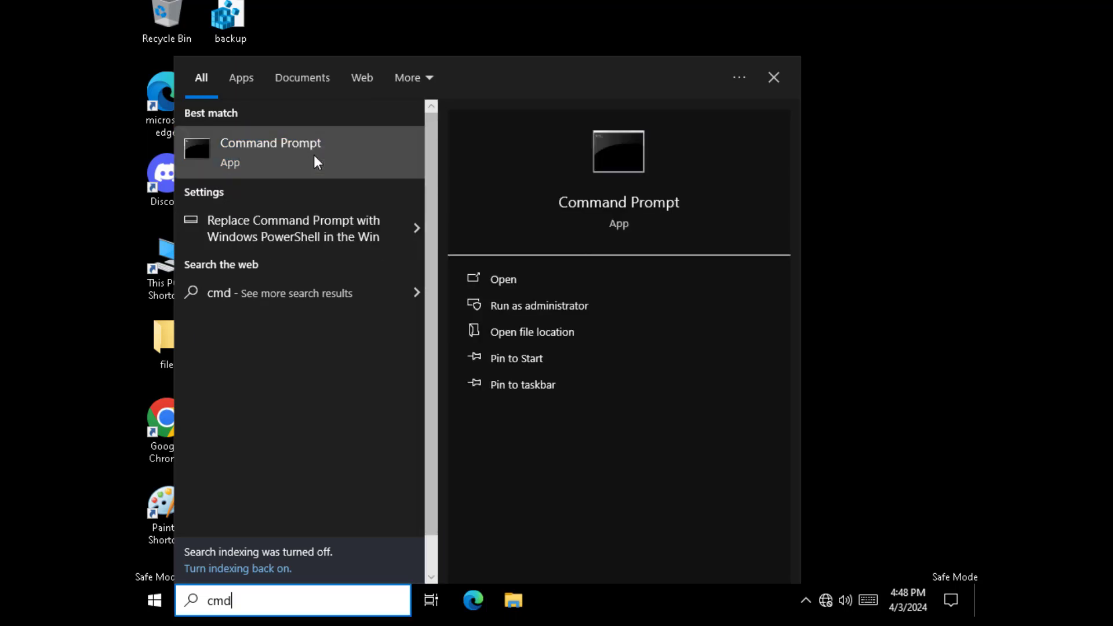
left_click(538, 305)
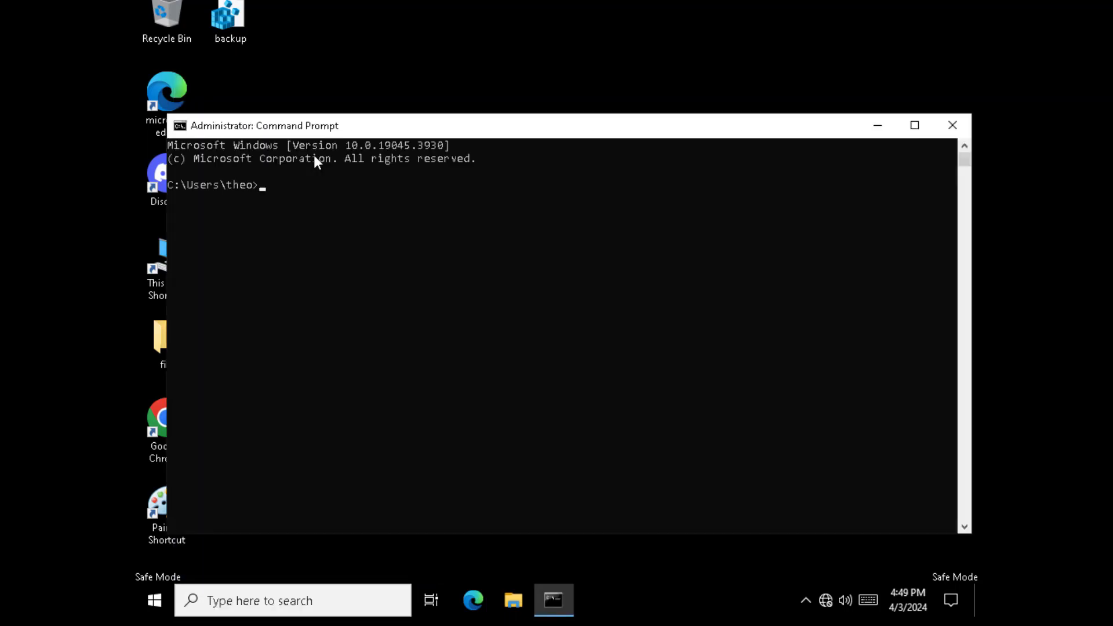
mouse_move(368, 67)
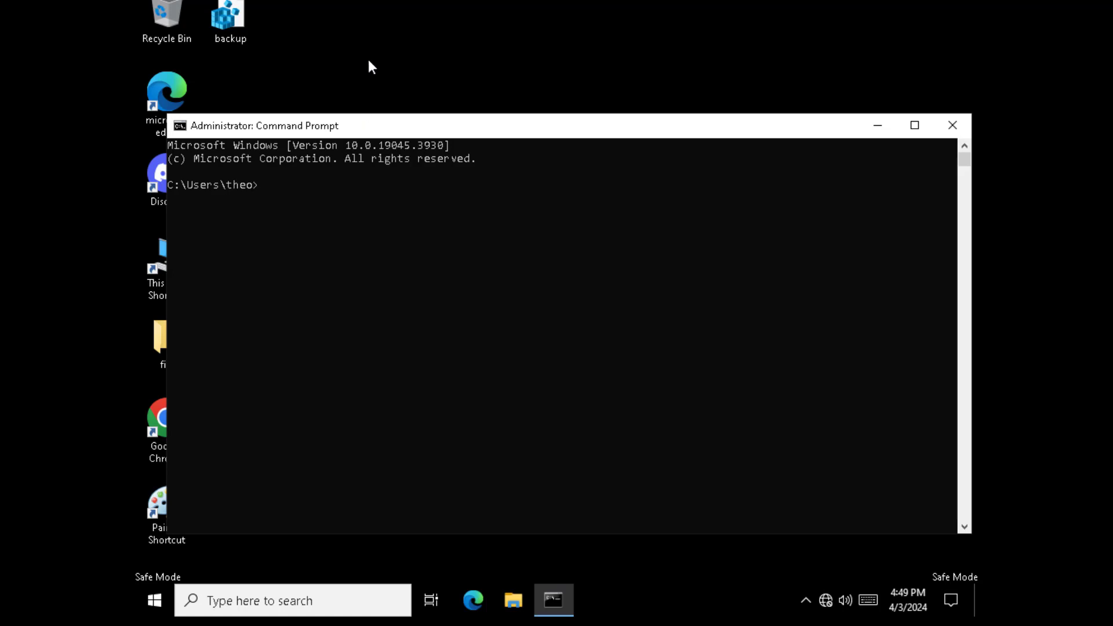
Step: Run 'sfc /scannow' in the administrator Command Prompt
type("sfc")
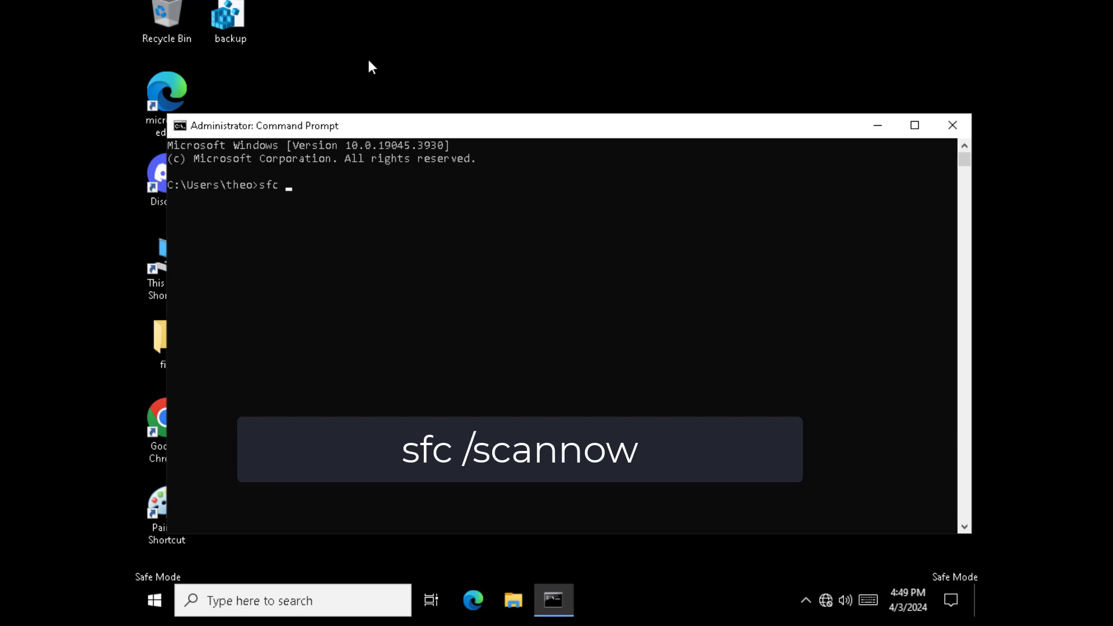
type("/sca")
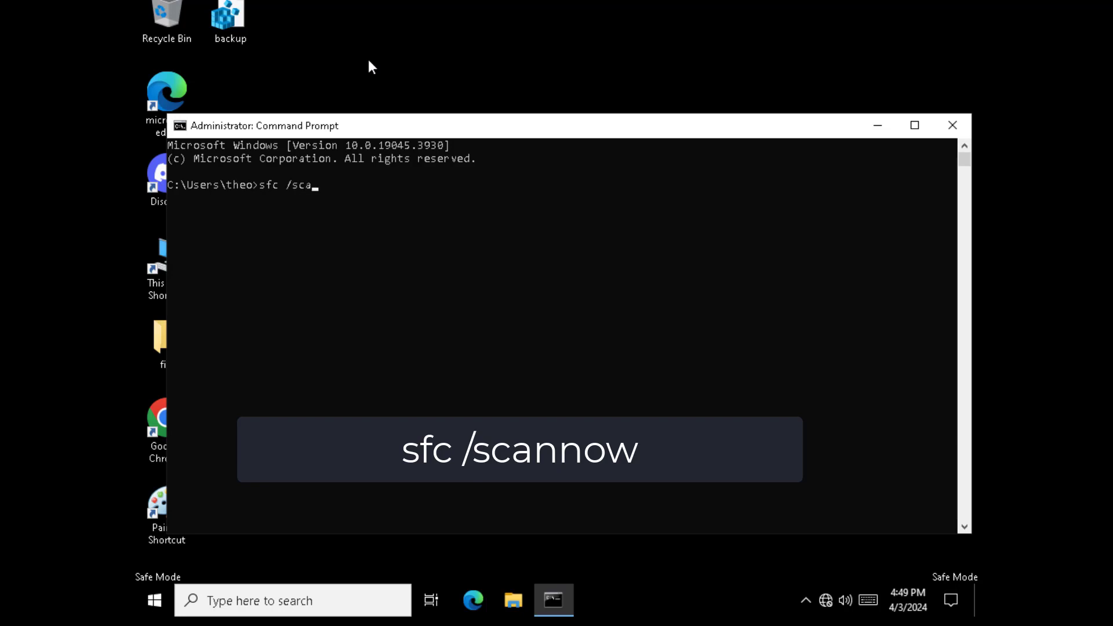
type("nnow")
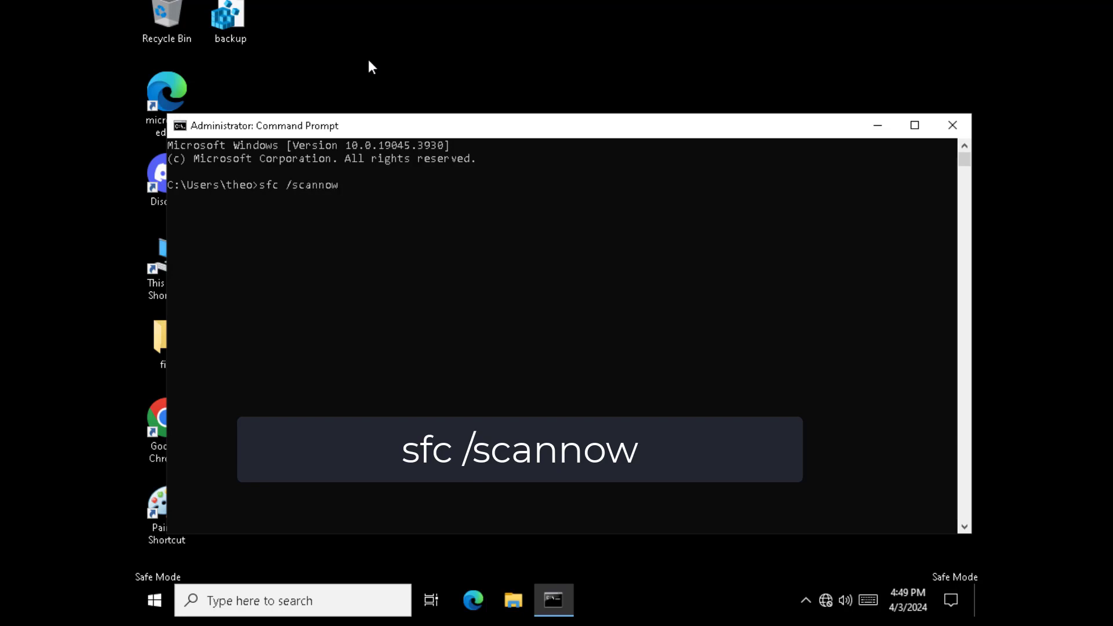
key("Return")
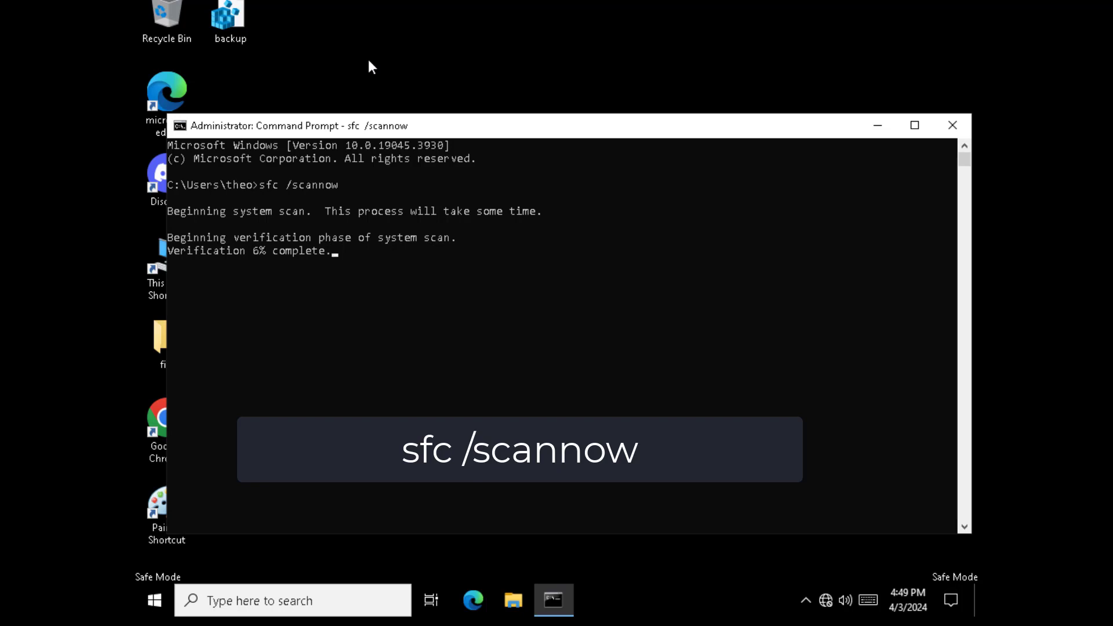
Step: Restart via the Start menu's power options, then submit the password to sign in
left_click(951, 125)
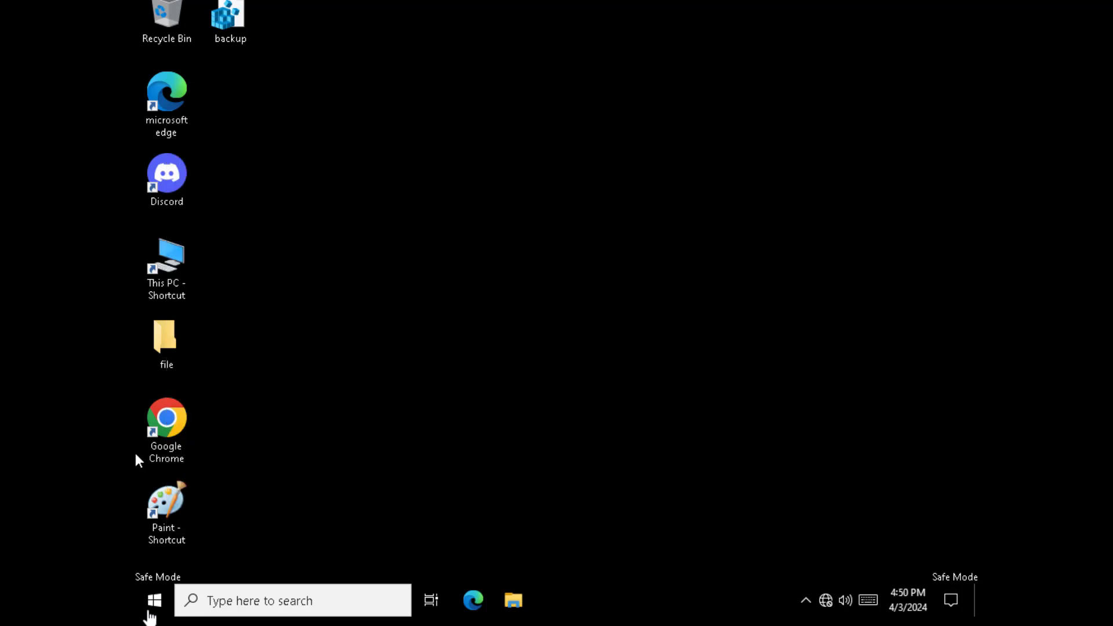
left_click(153, 600)
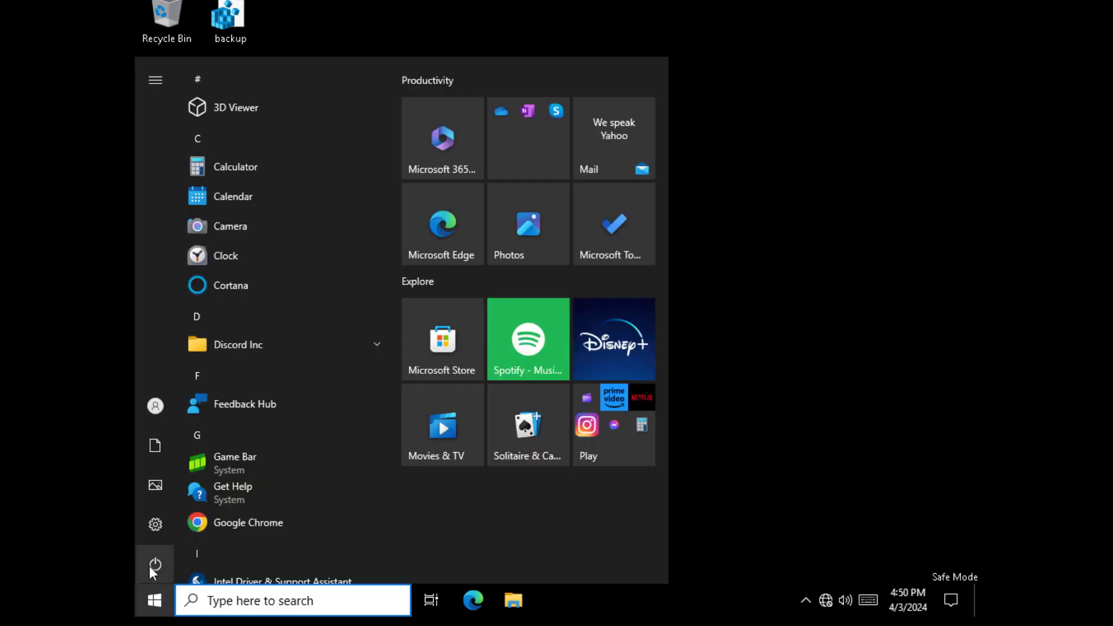
left_click(155, 564)
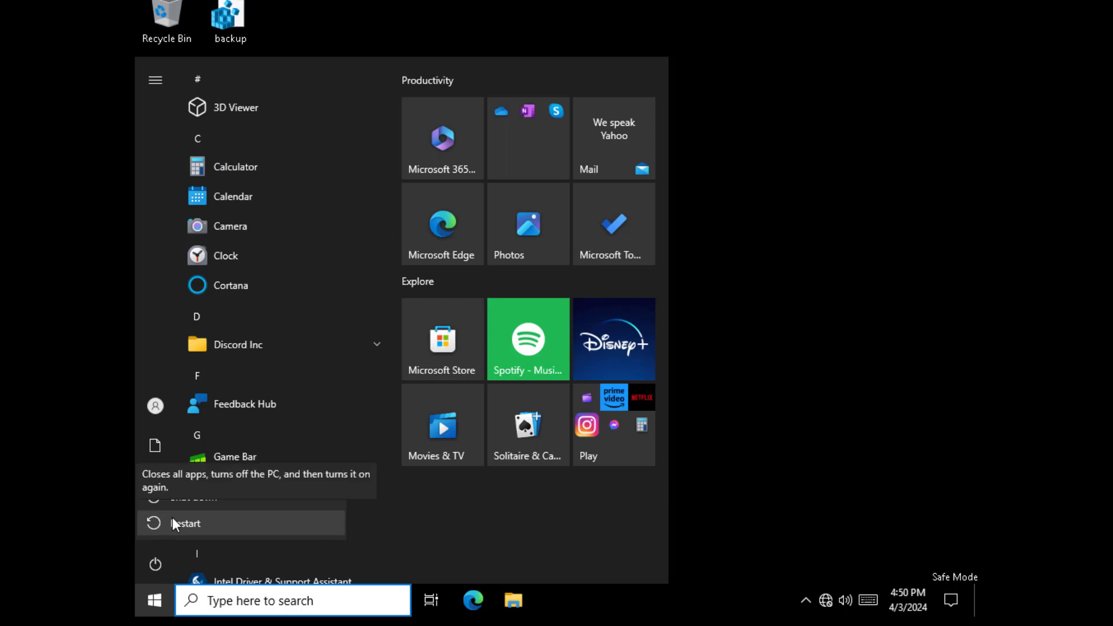
left_click(186, 522)
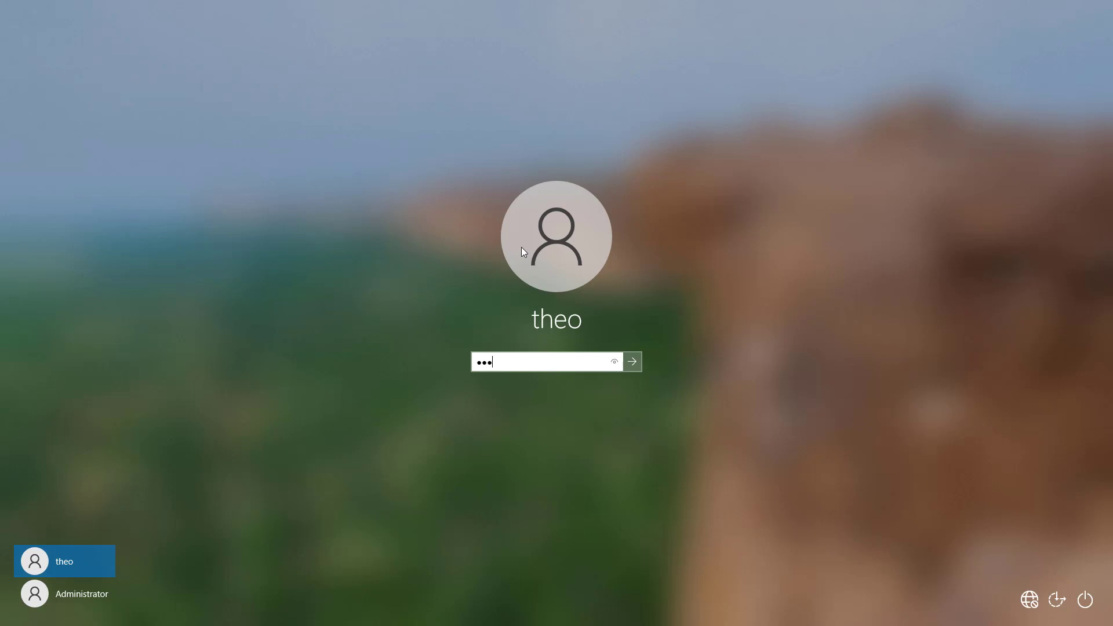
left_click(630, 361)
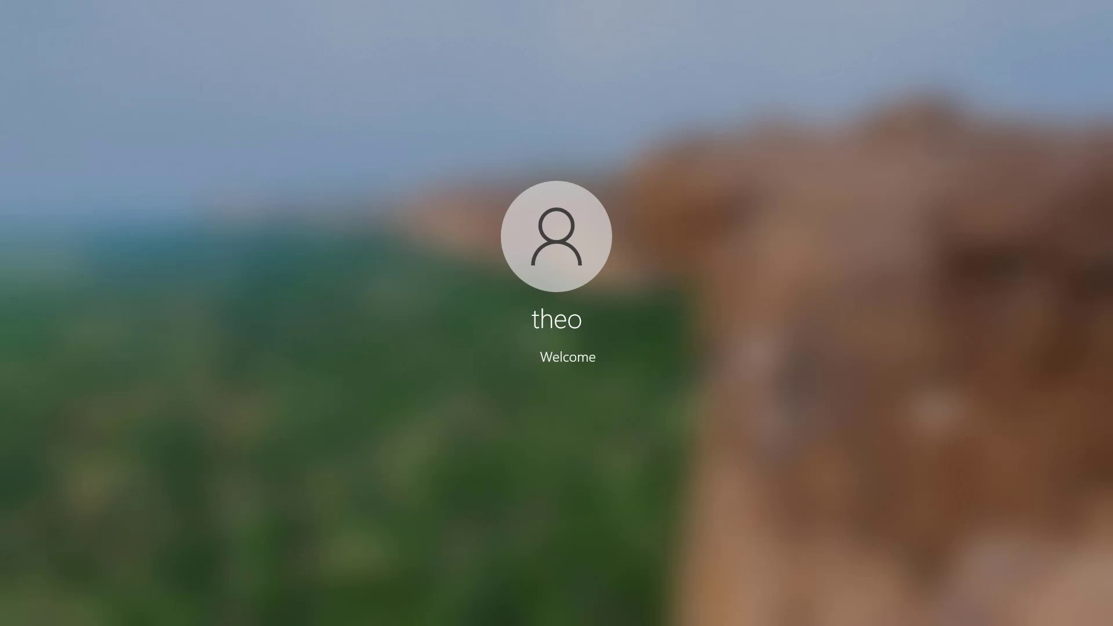